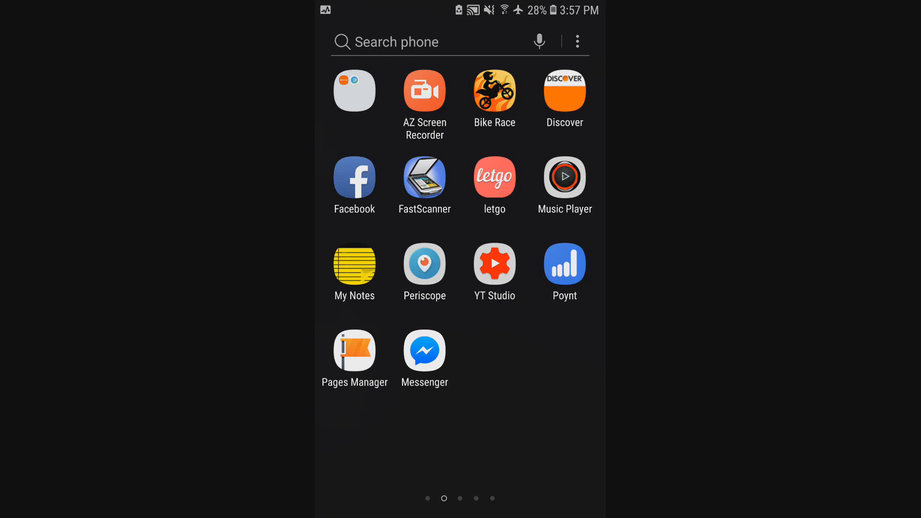
Swipe through the app drawer to reach the Settings app
left_click_drag(461, 12, 461, 177)
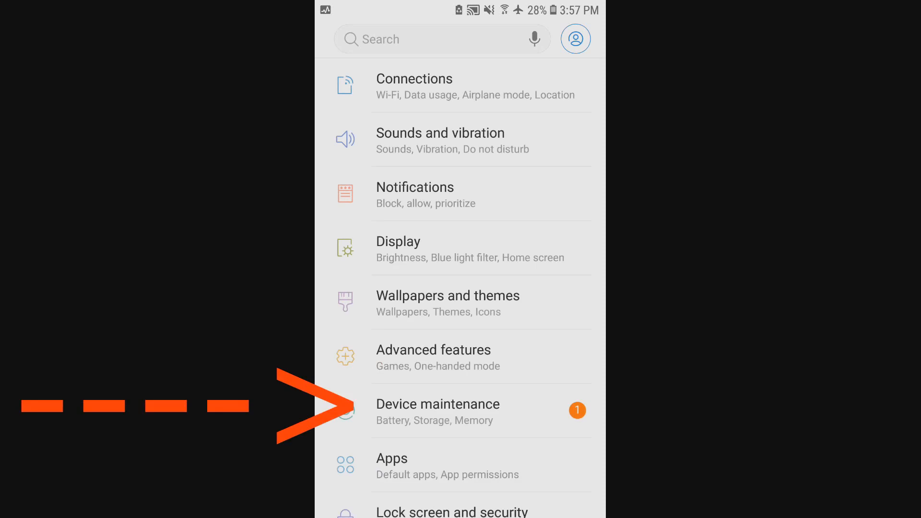
Bring up Device maintenance showing the 70/100 score and battery-draining warning
left_click(437, 404)
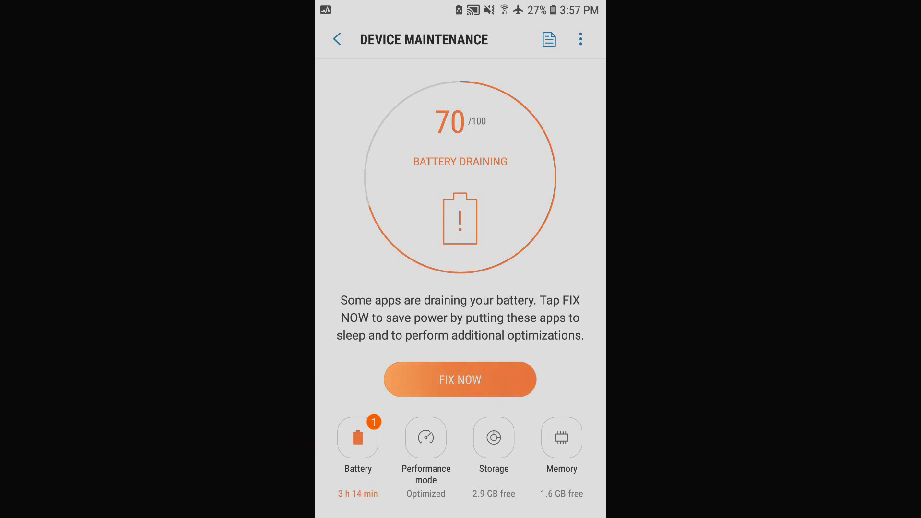
Bring up Storage showing 29.1 GB of 32 GB used and 23.9 MB unnecessary data
left_click(459, 379)
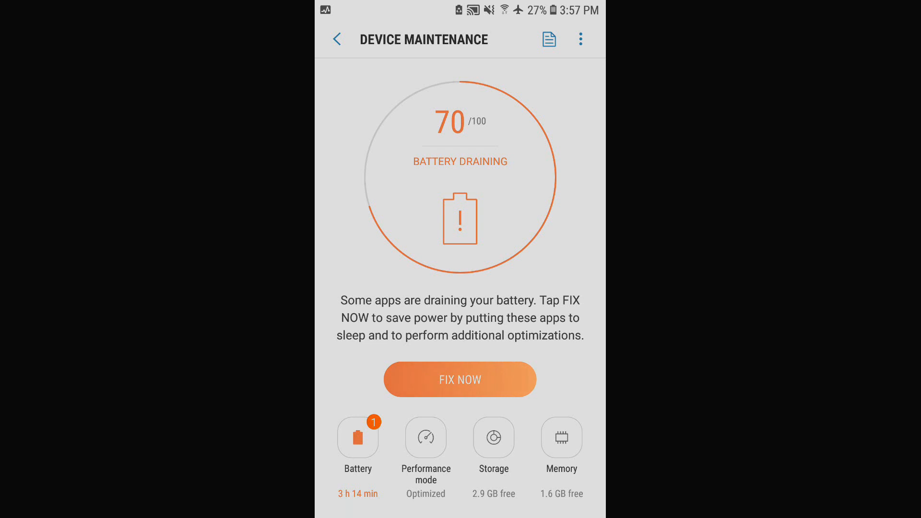
left_click(460, 379)
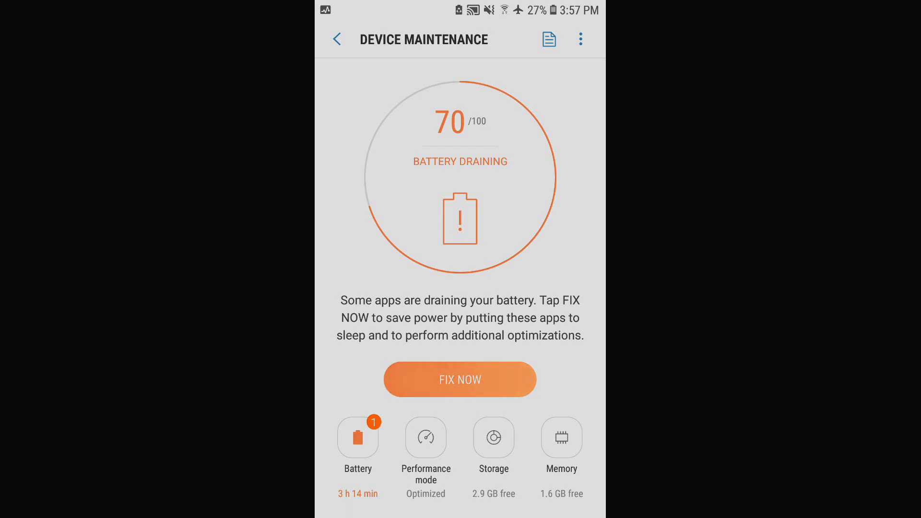
left_click(493, 437)
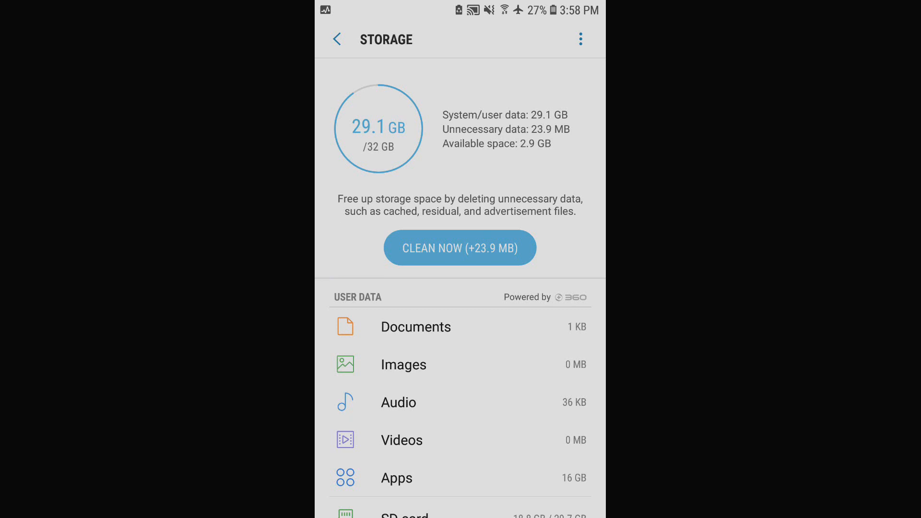
Clean the 23.9 MB of unnecessary data and return to the Device maintenance overview
left_click(460, 248)
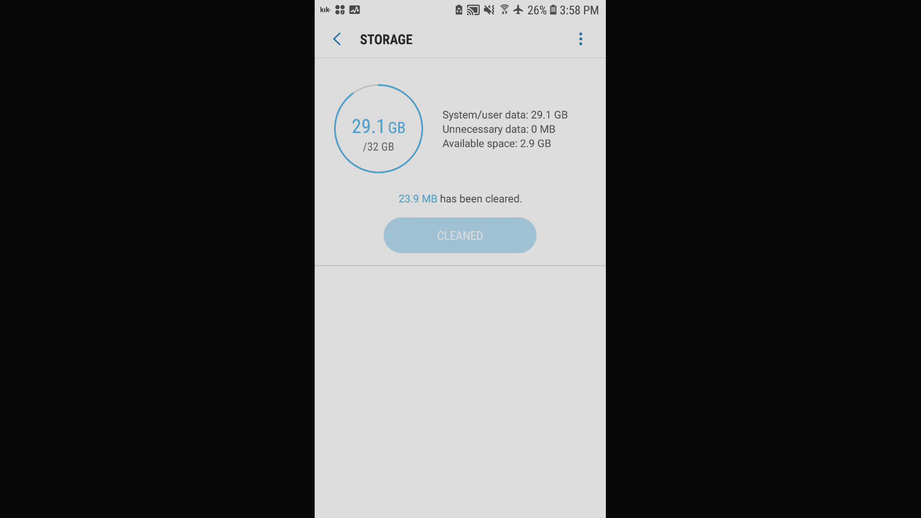
left_click(337, 39)
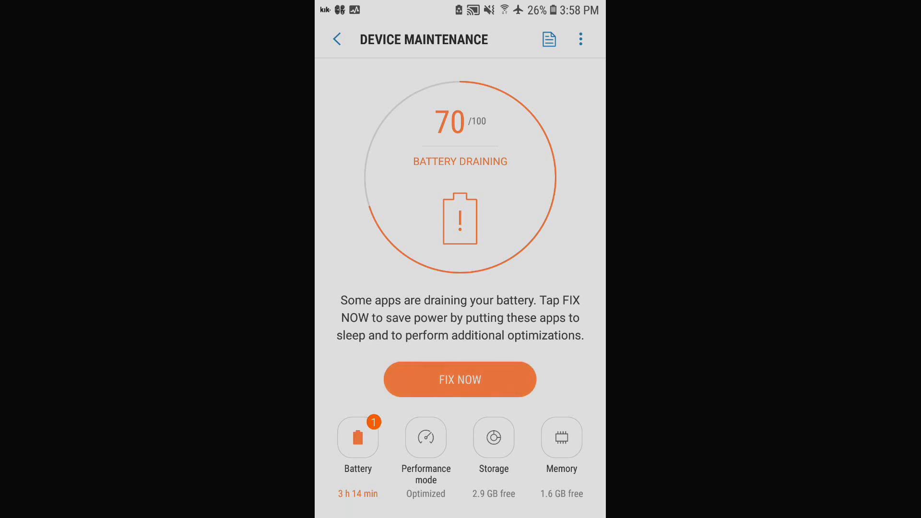
Clean memory from the Memory screen, freeing 1.3 GB by stopping background apps
left_click(561, 438)
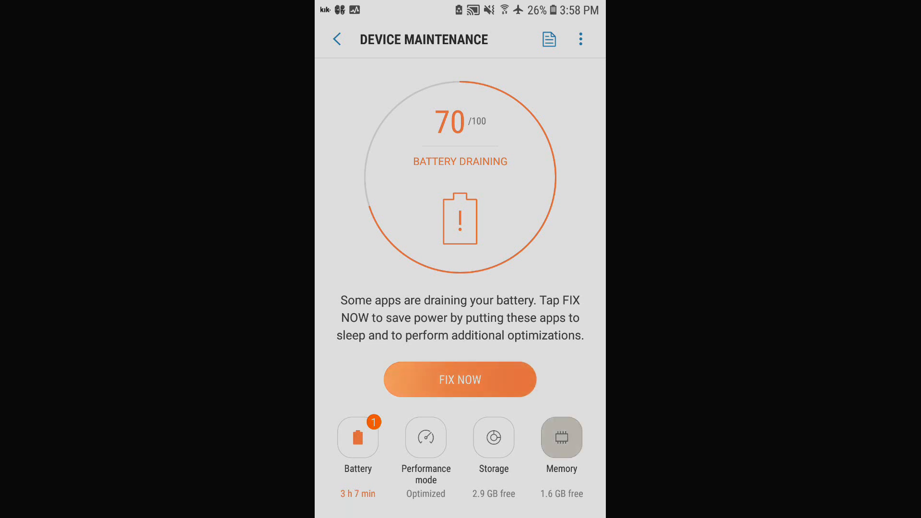
left_click(562, 438)
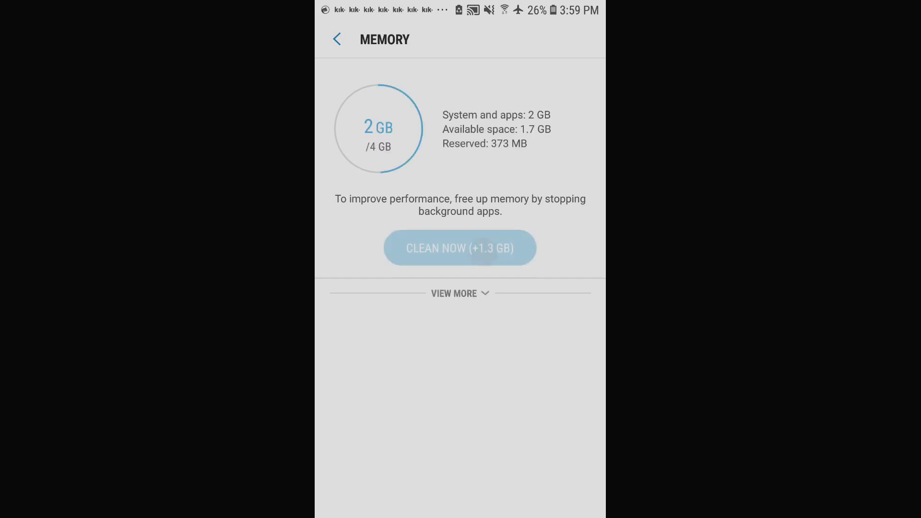
left_click(459, 247)
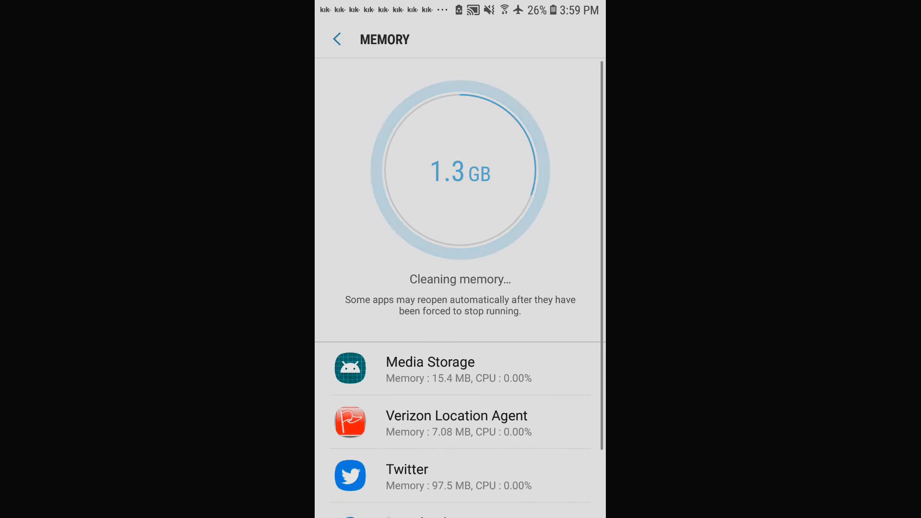